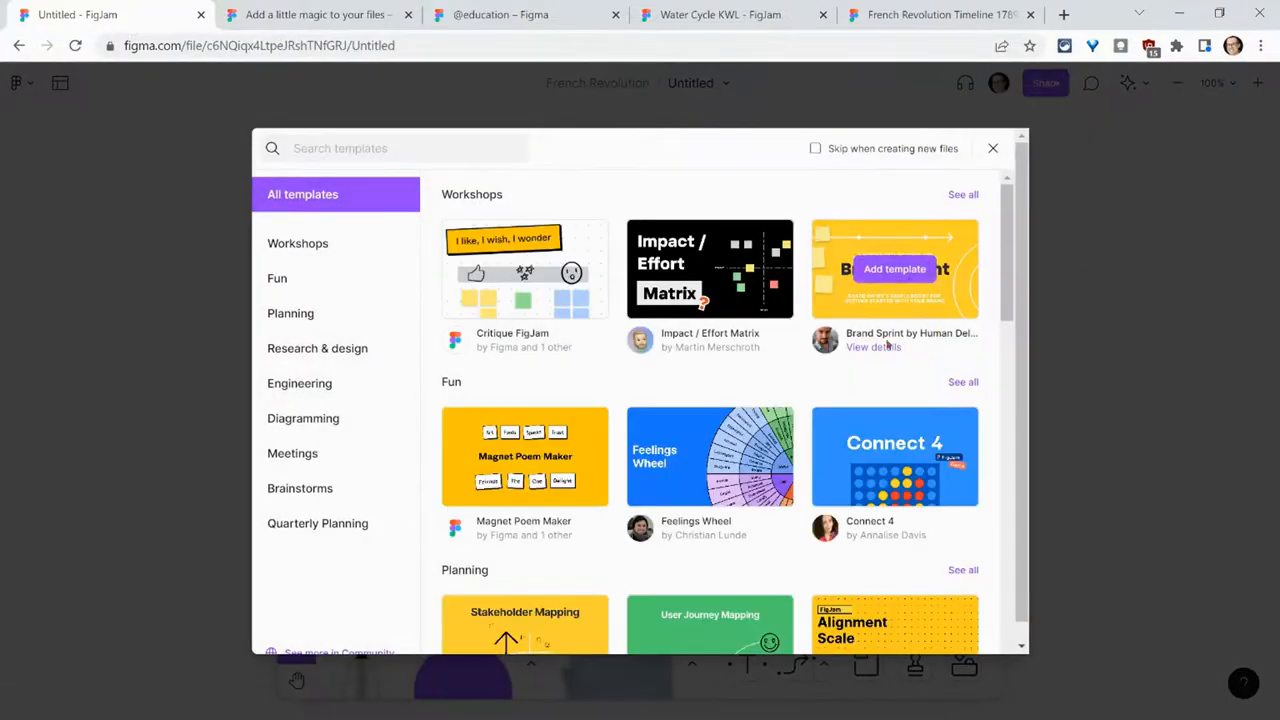
- Browse All templates, then filter the gallery to the Planning category (Kanban, Action Plan)
{"action": "scroll", "scroll_direction": "down", "scroll_amount": 3}
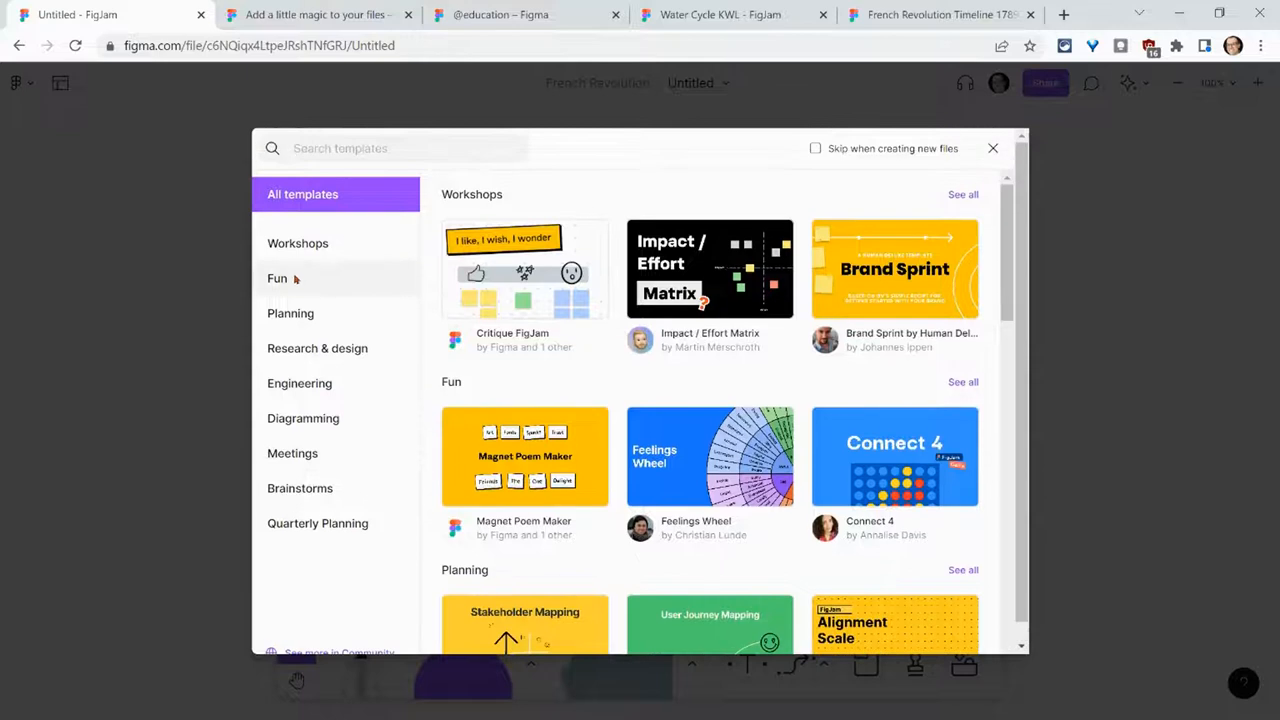
{"action": "left_click", "coordinate": [290, 312]}
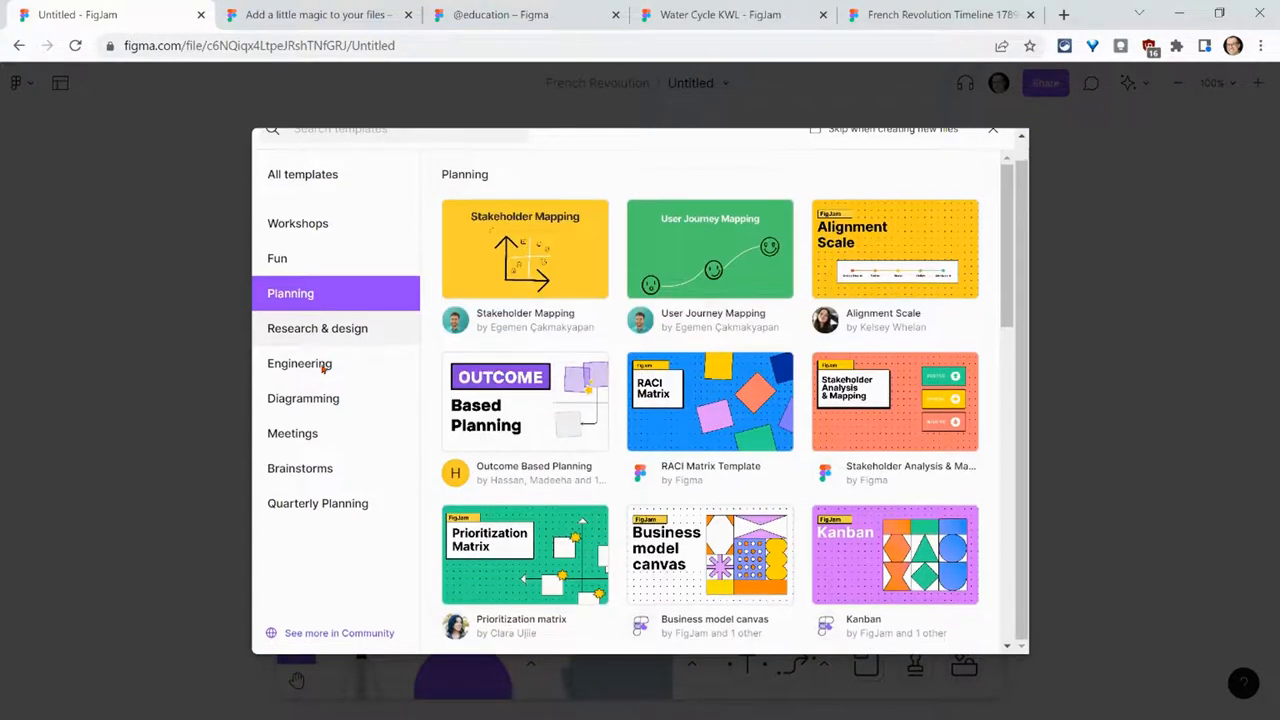
{"action": "scroll", "scroll_direction": "down", "scroll_amount": 3}
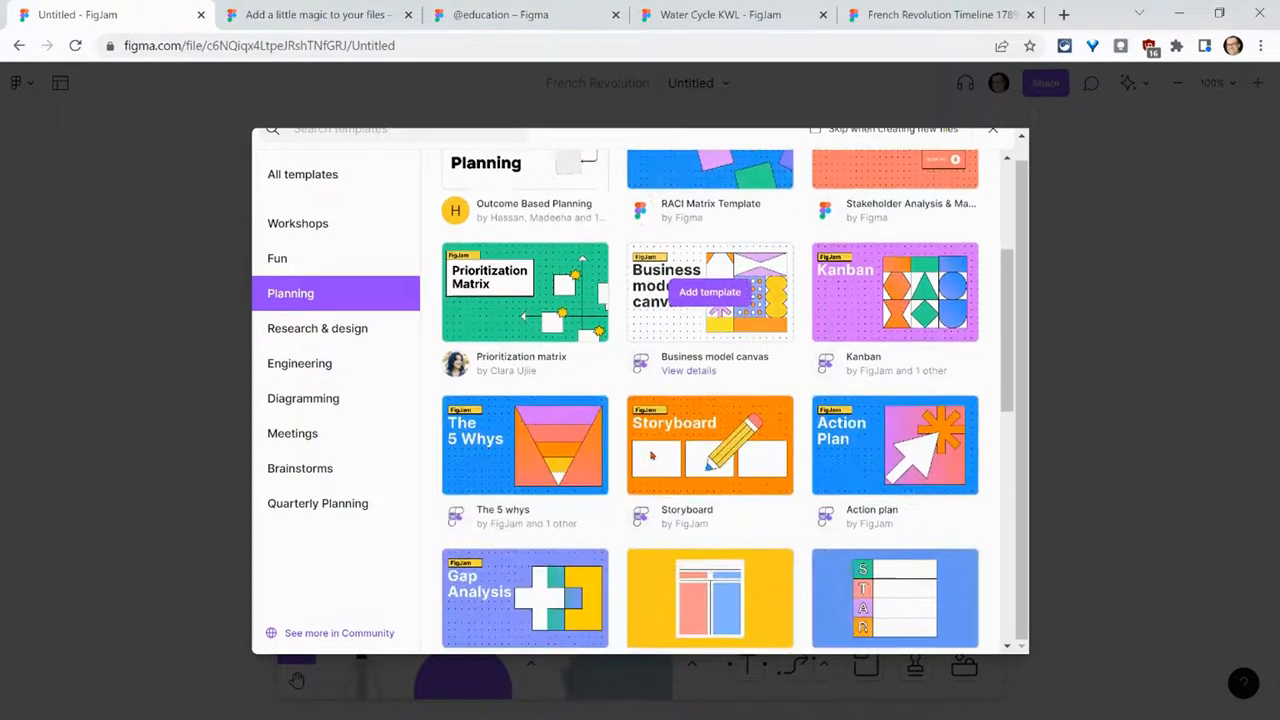
{"action": "mouse_move", "coordinate": [852, 466]}
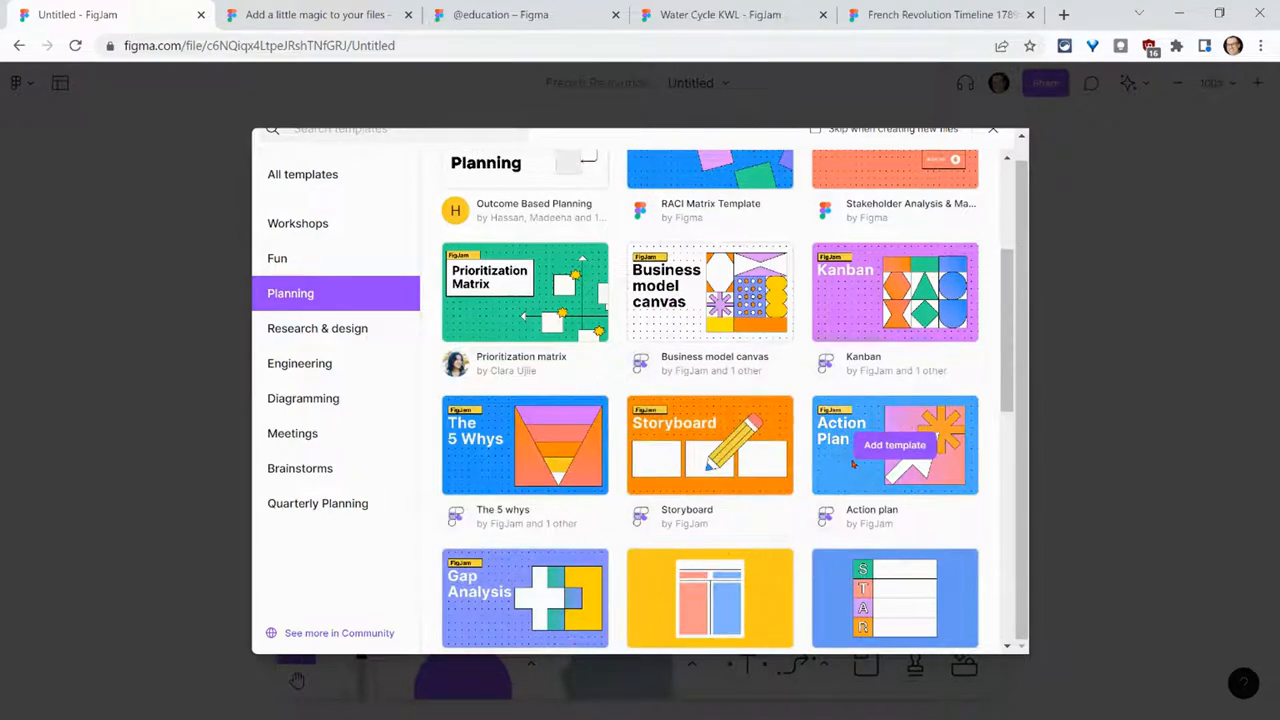
{"action": "scroll", "scroll_direction": "up", "scroll_amount": 3}
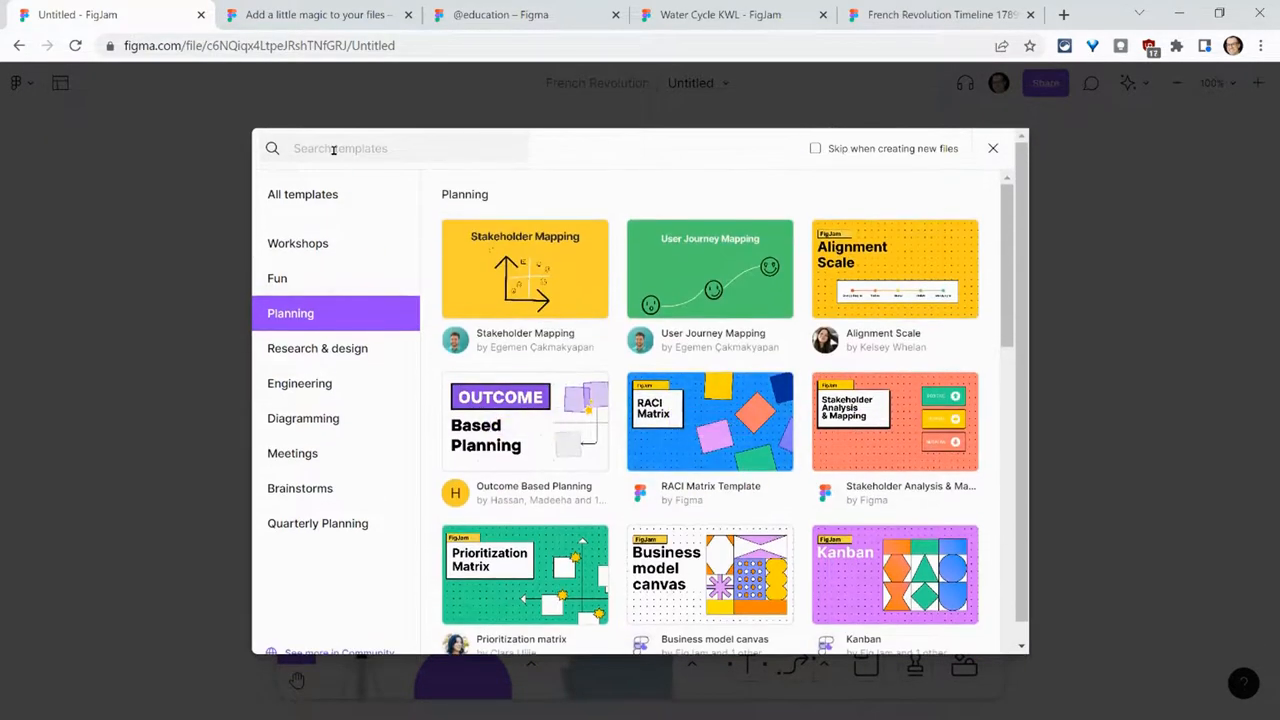
- Search templates for 'brainstorm', then 'timeline', then 'kwl' to surface the KWL Chart
{"action": "type", "text": "b"}
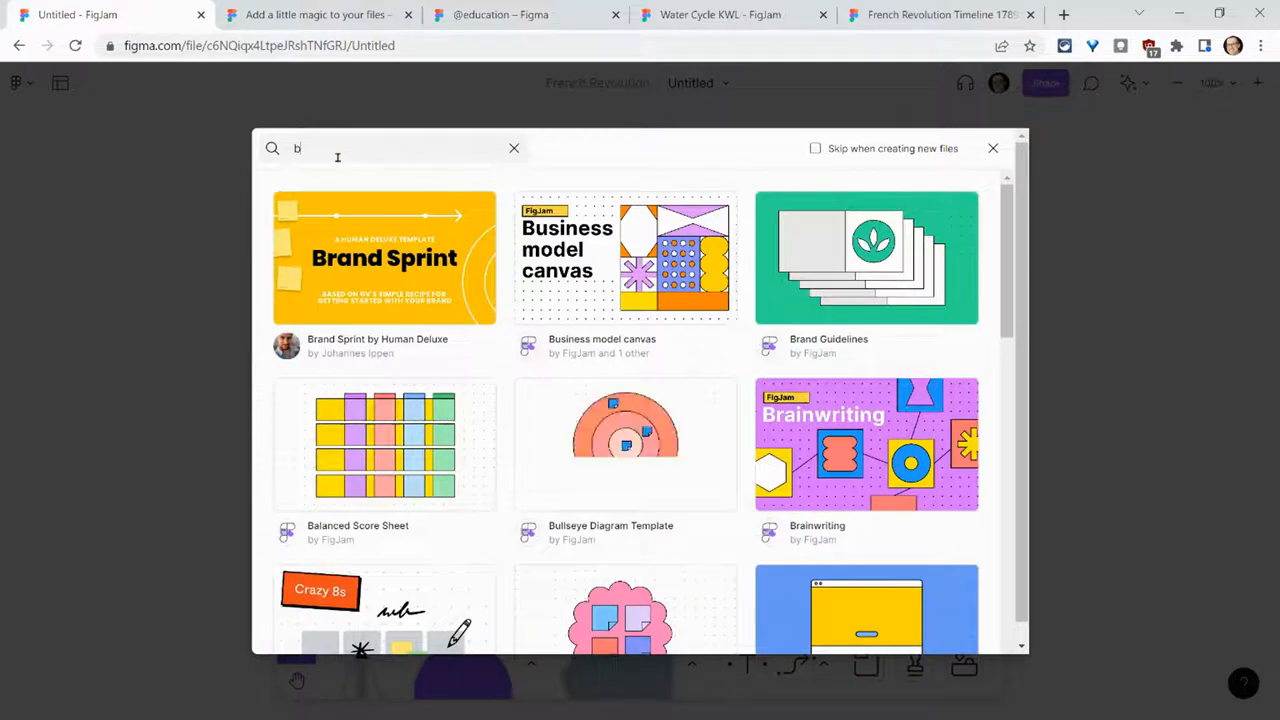
{"action": "type", "text": "rainstorm"}
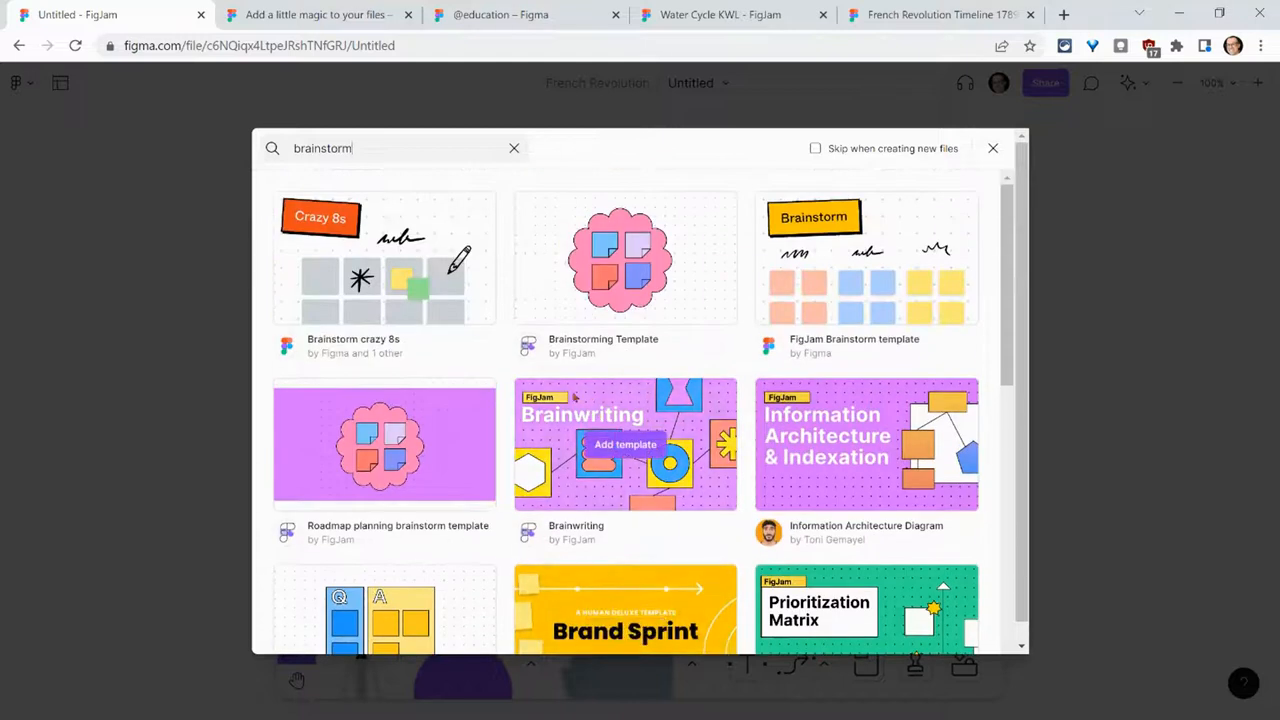
{"action": "double_click", "coordinate": [322, 148]}
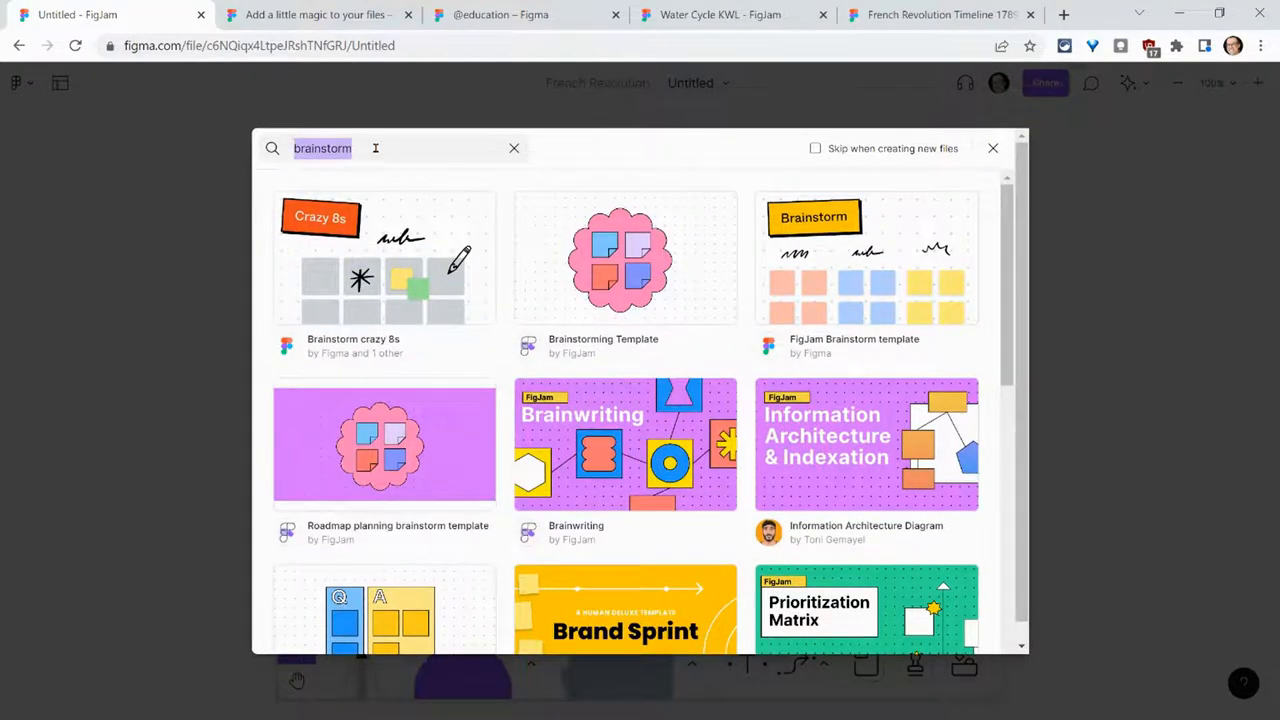
{"action": "type", "text": "timelin"}
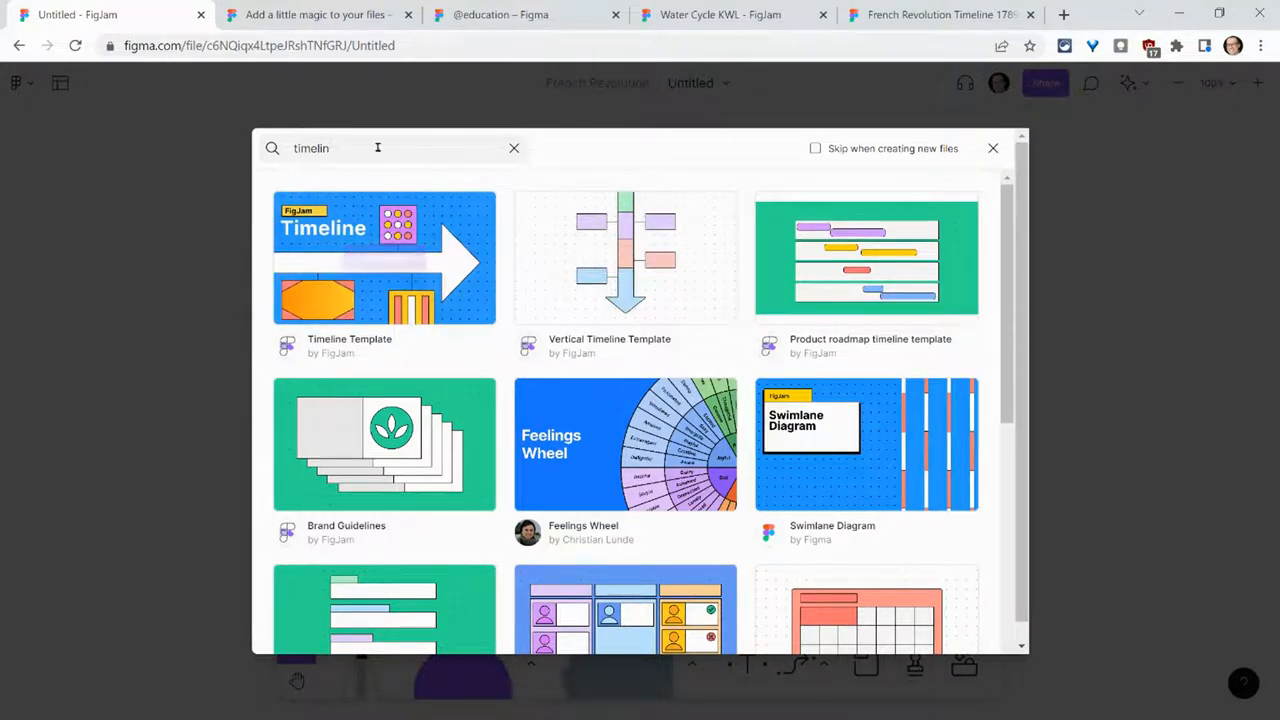
{"action": "type", "text": "kwl"}
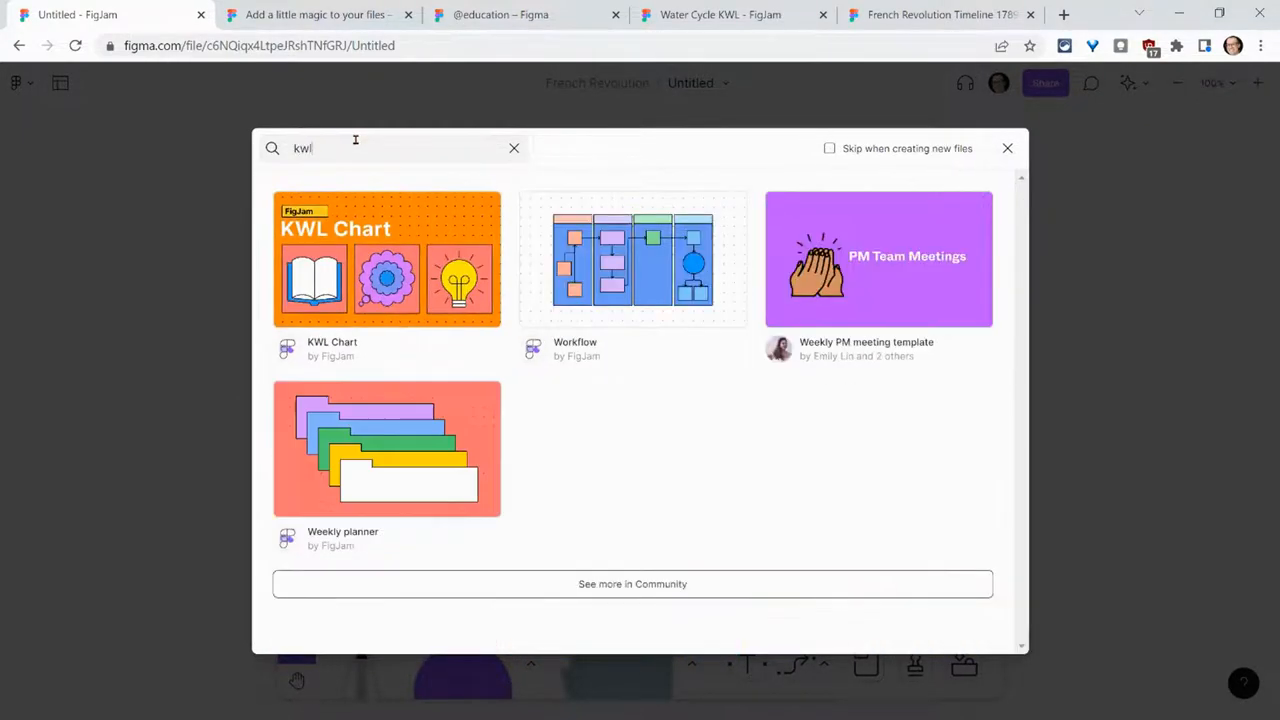
{"action": "mouse_move", "coordinate": [386, 280]}
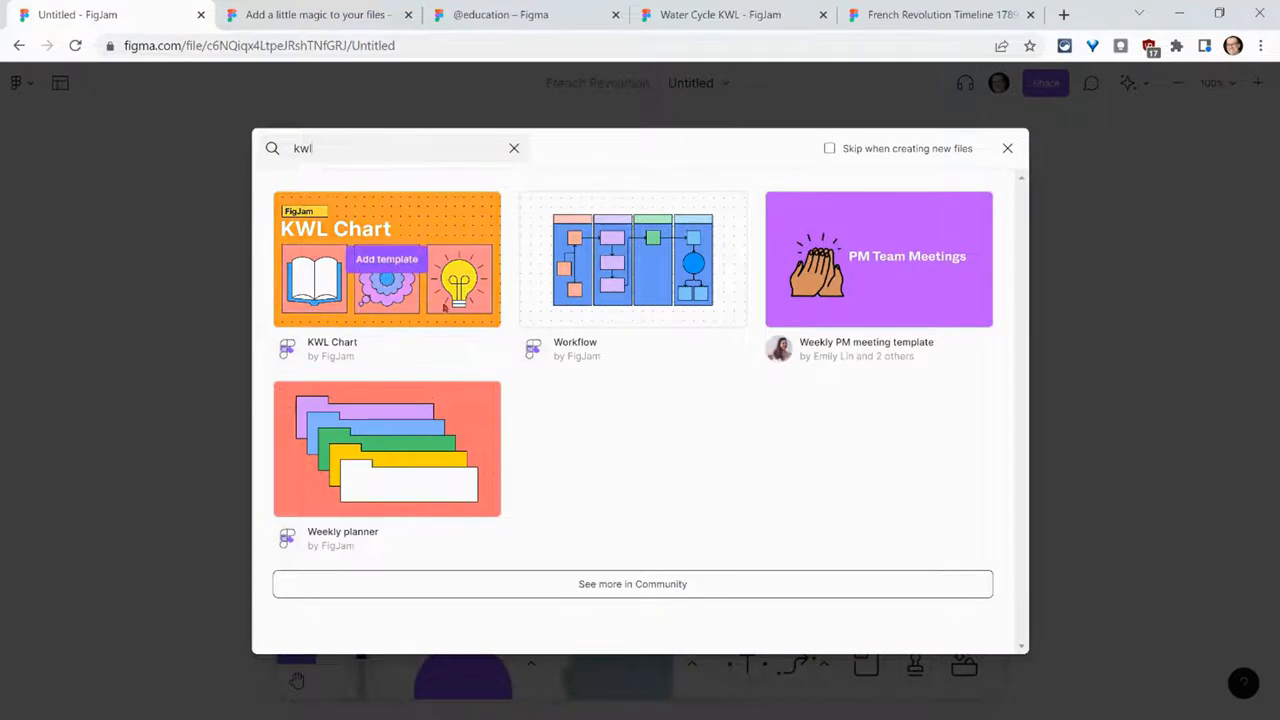
{"action": "mouse_move", "coordinate": [590, 584]}
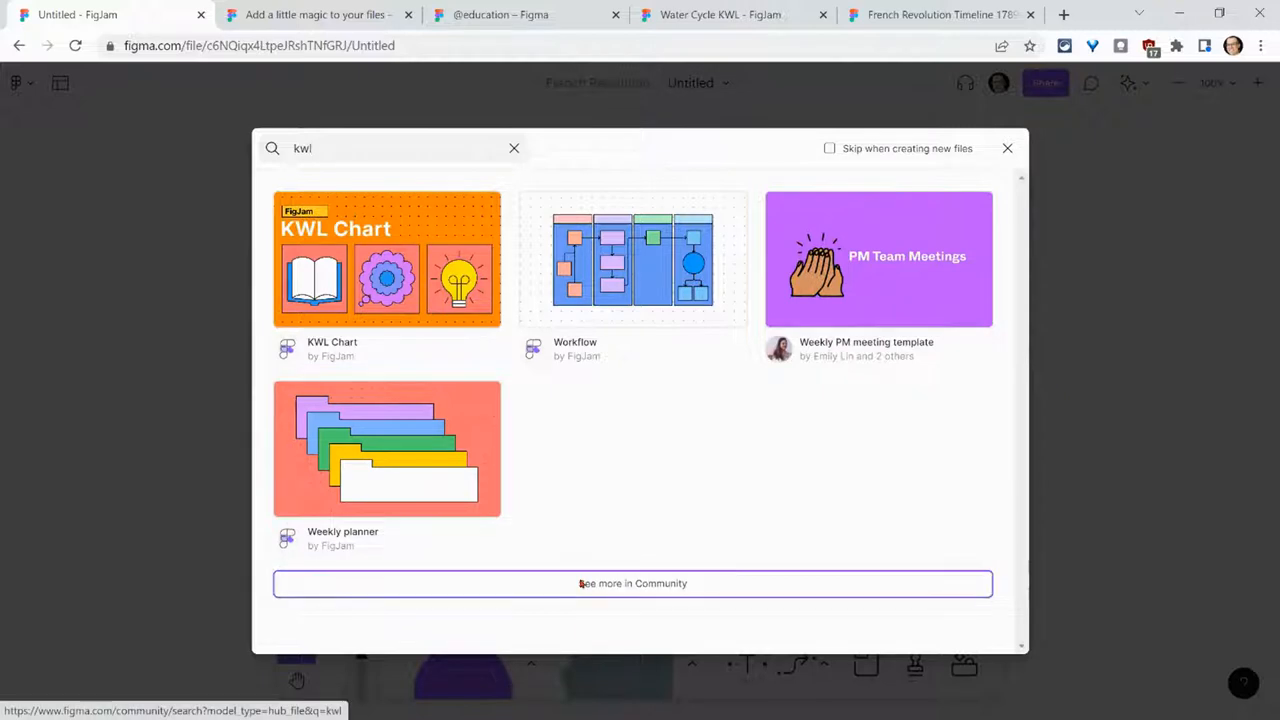
{"action": "left_click", "coordinate": [632, 584]}
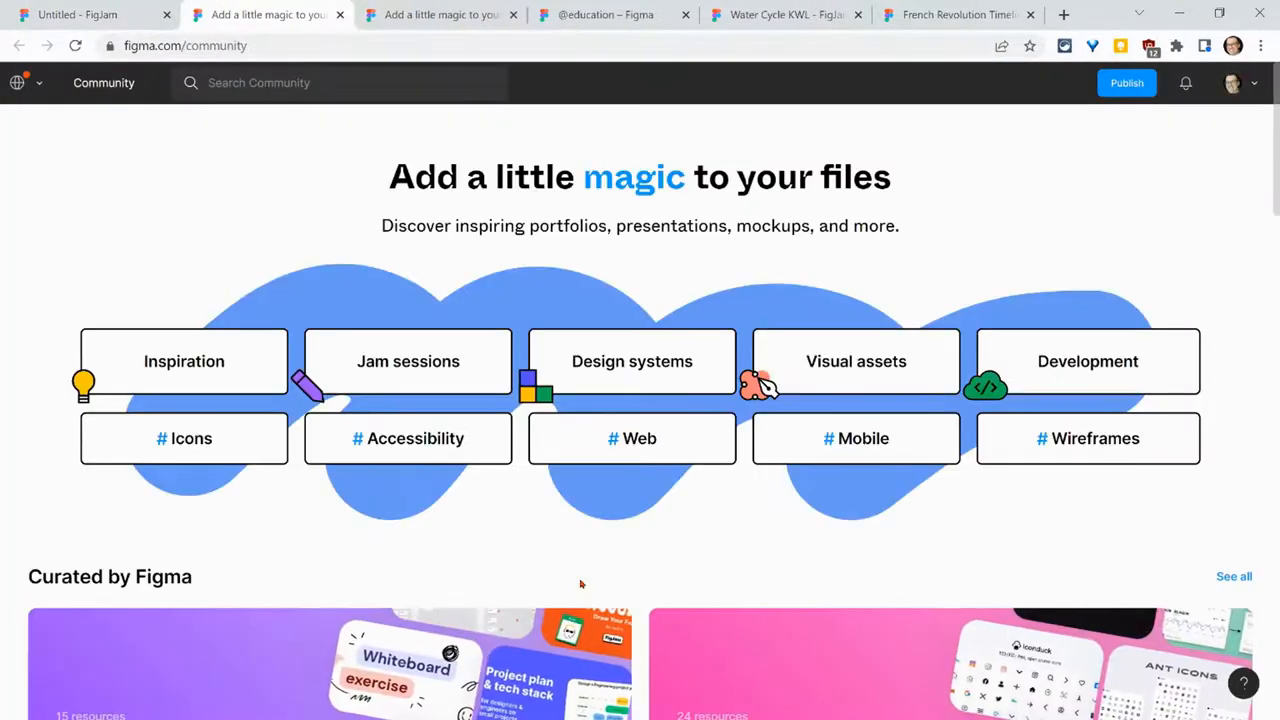
{"action": "left_click", "coordinate": [340, 82]}
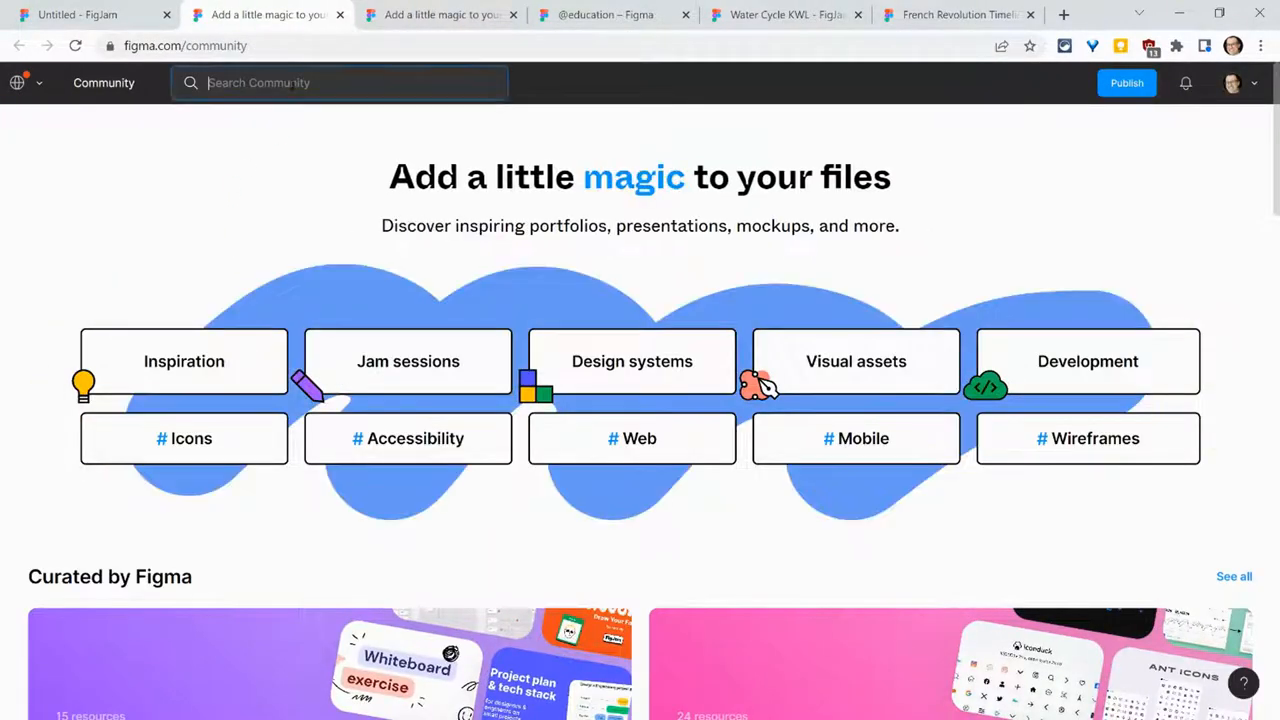
{"action": "type", "text": "smart goals"}
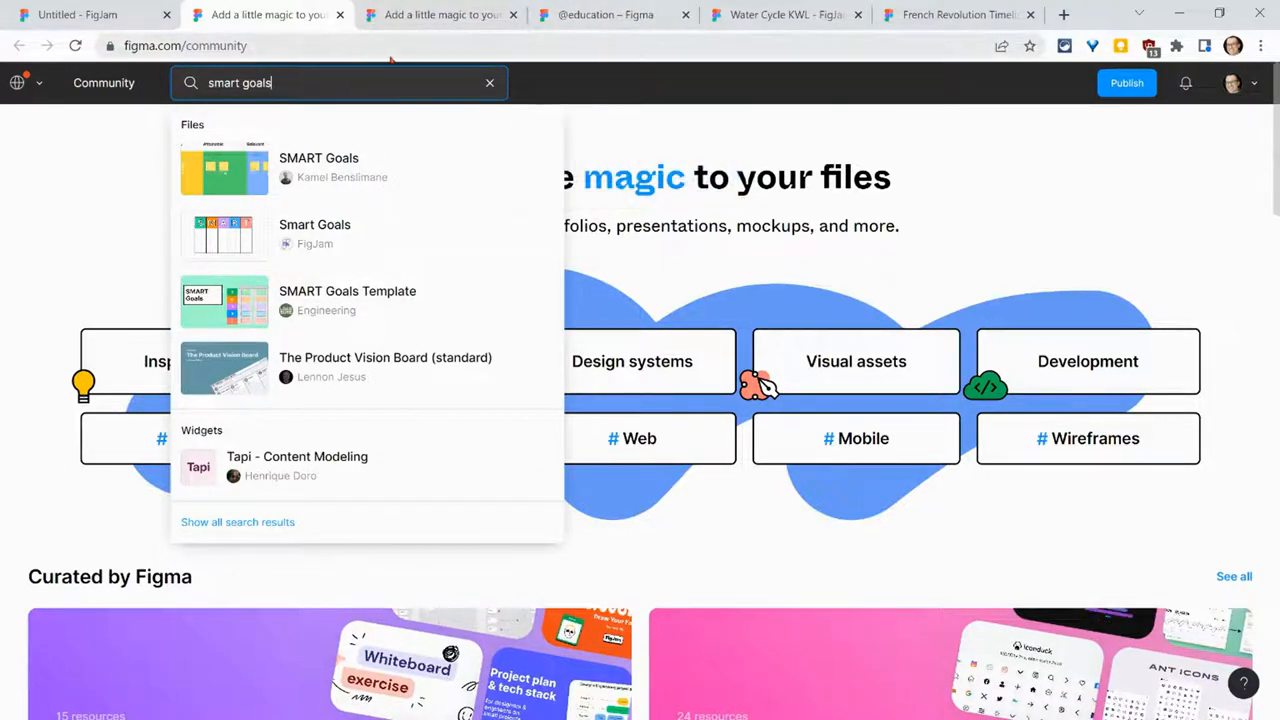
{"action": "left_click", "coordinate": [460, 44]}
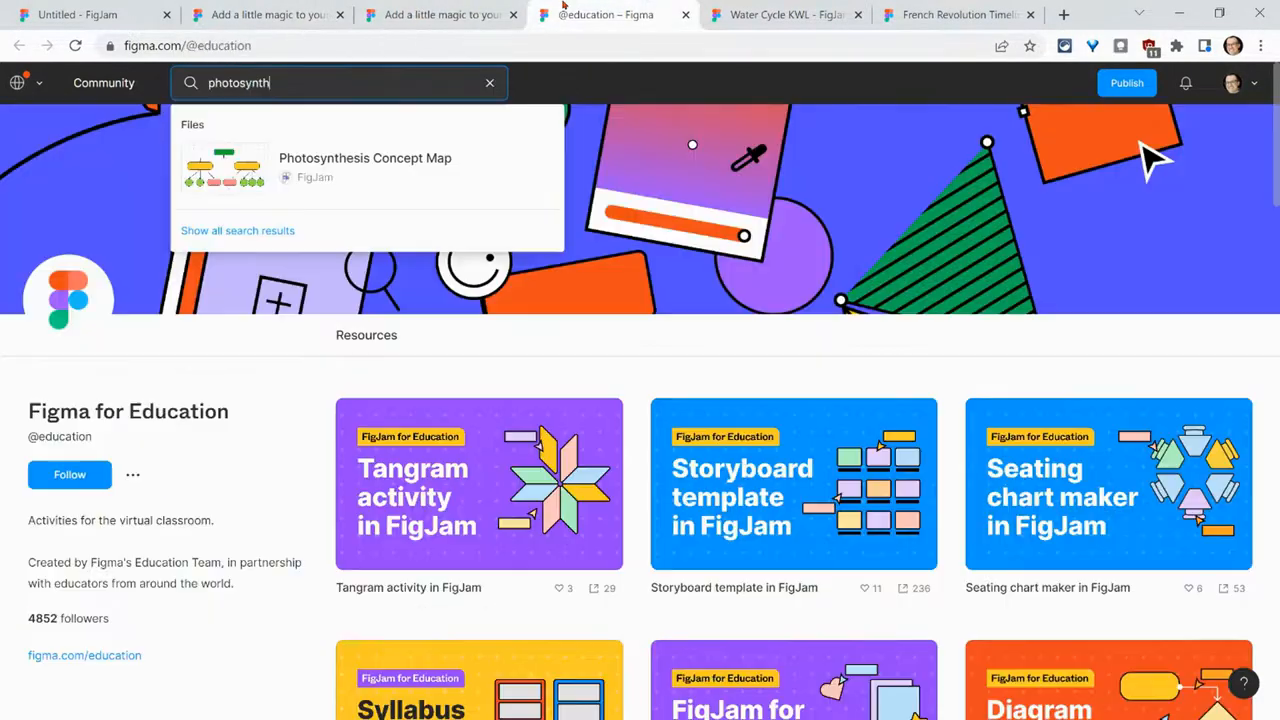
- Insert the KWL Chart template with its Know, Wonder and Learn columns onto the board
{"action": "key", "text": "Backspace"}
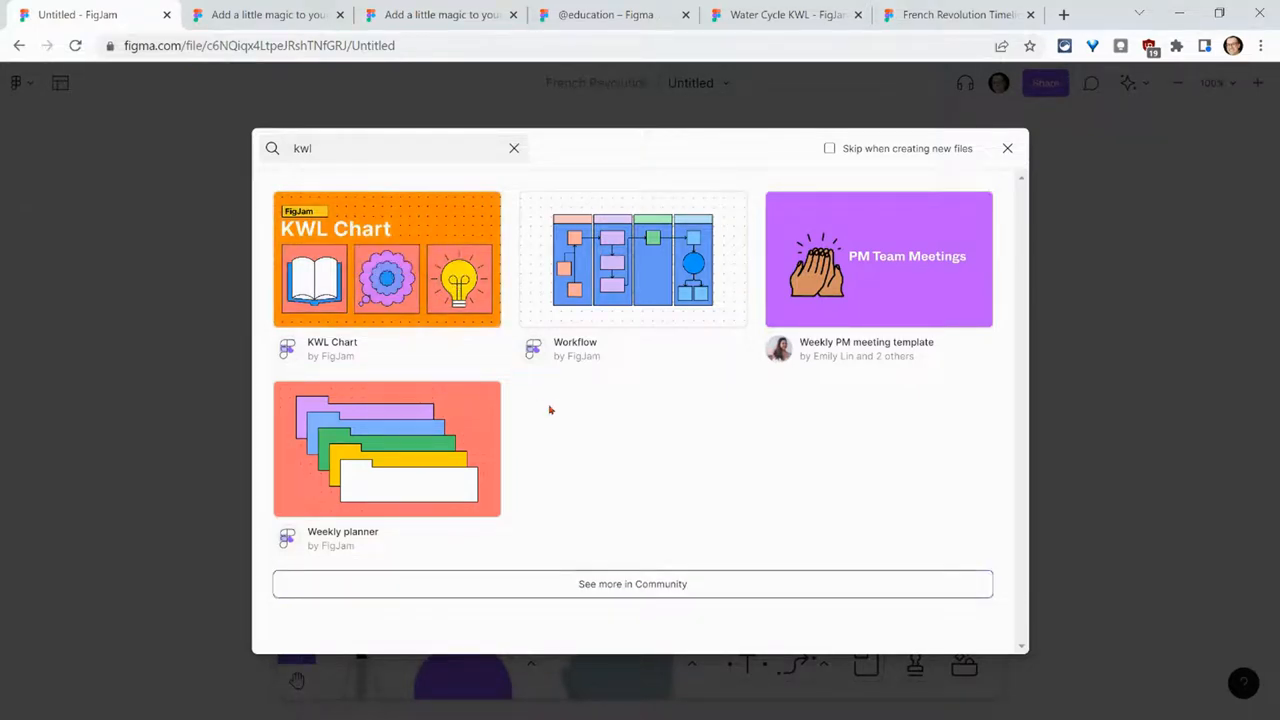
{"action": "left_click", "coordinate": [386, 258]}
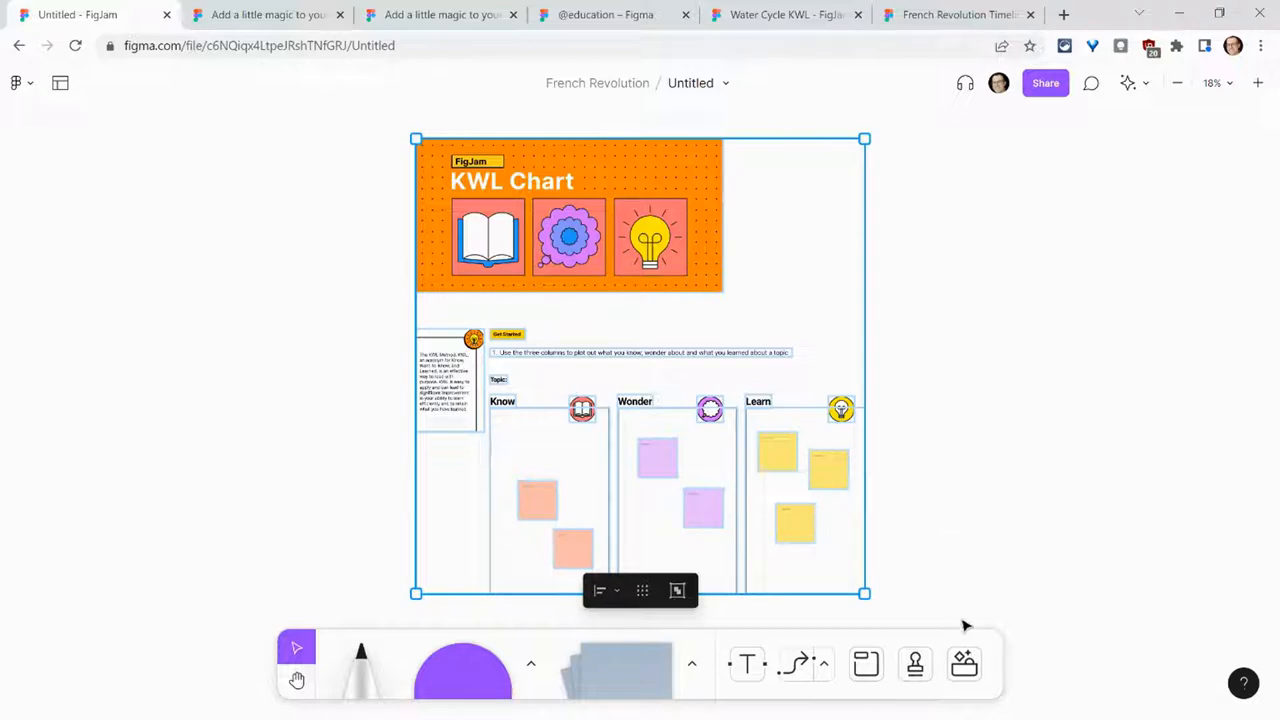
{"action": "mouse_move", "coordinate": [964, 664]}
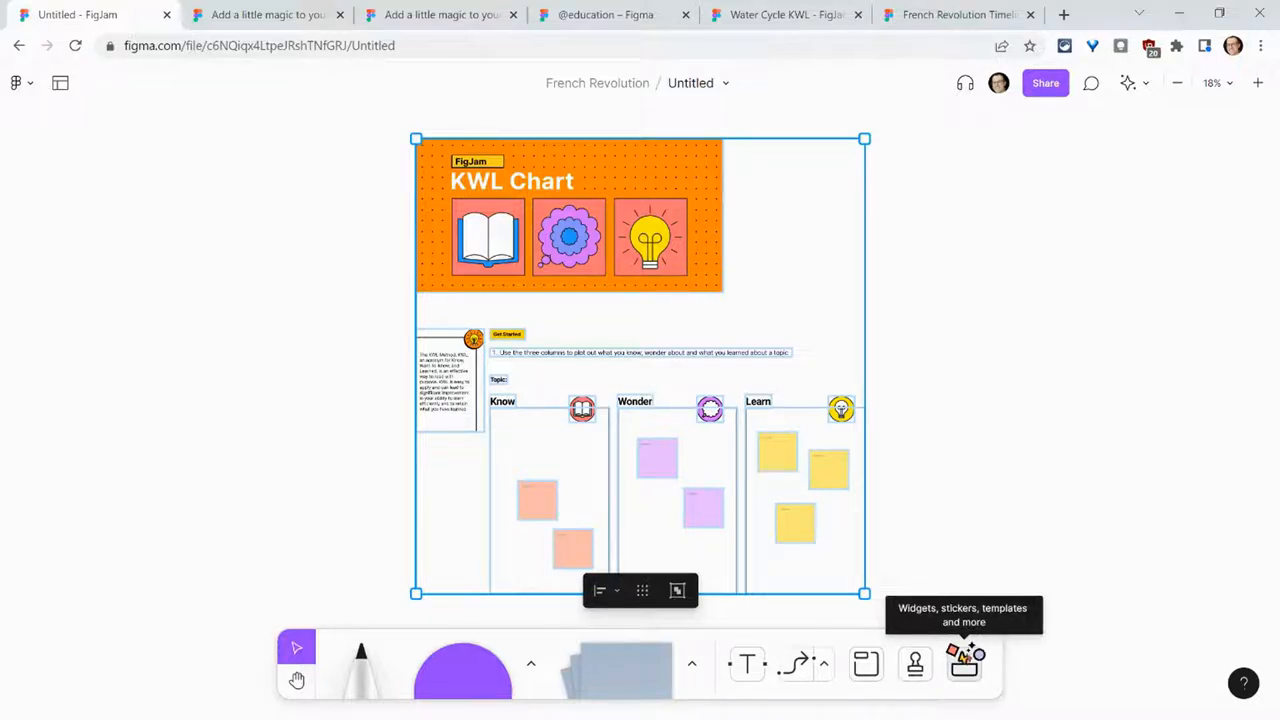
- Show the Templates section of the widgets panel listing KWL Chart and The 5 Whys
{"action": "left_click", "coordinate": [964, 668]}
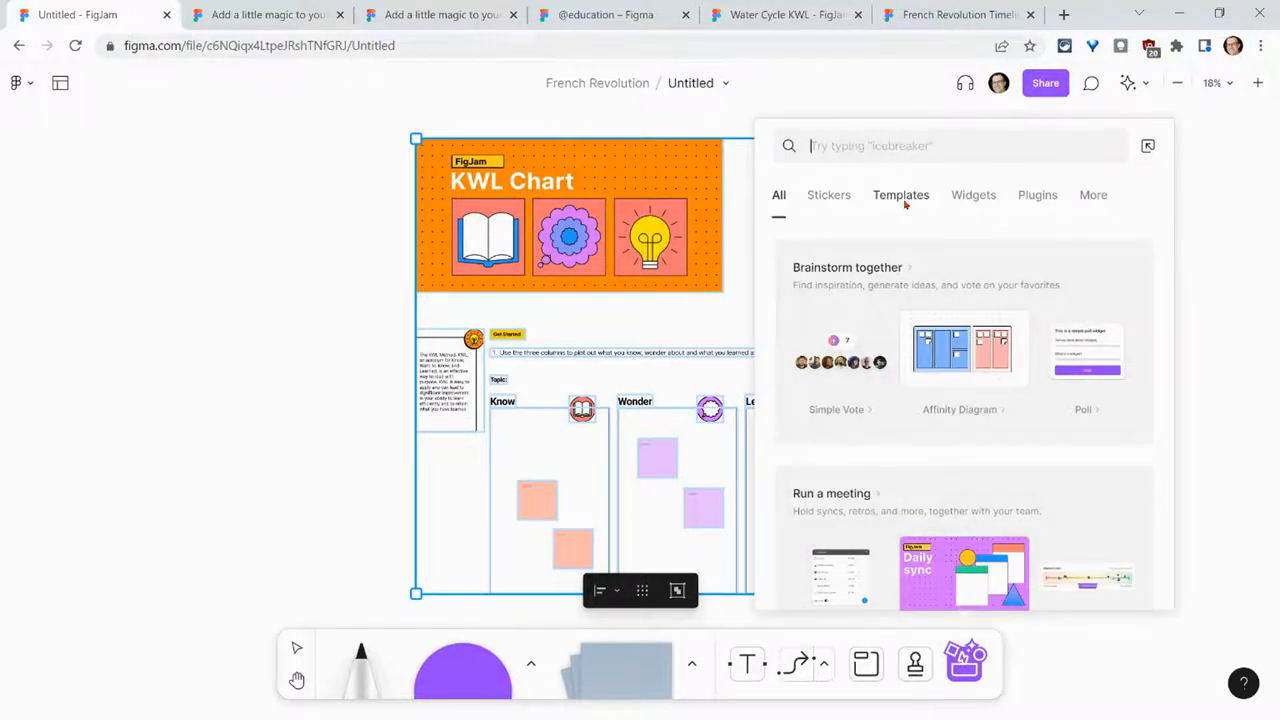
{"action": "left_click", "coordinate": [900, 194]}
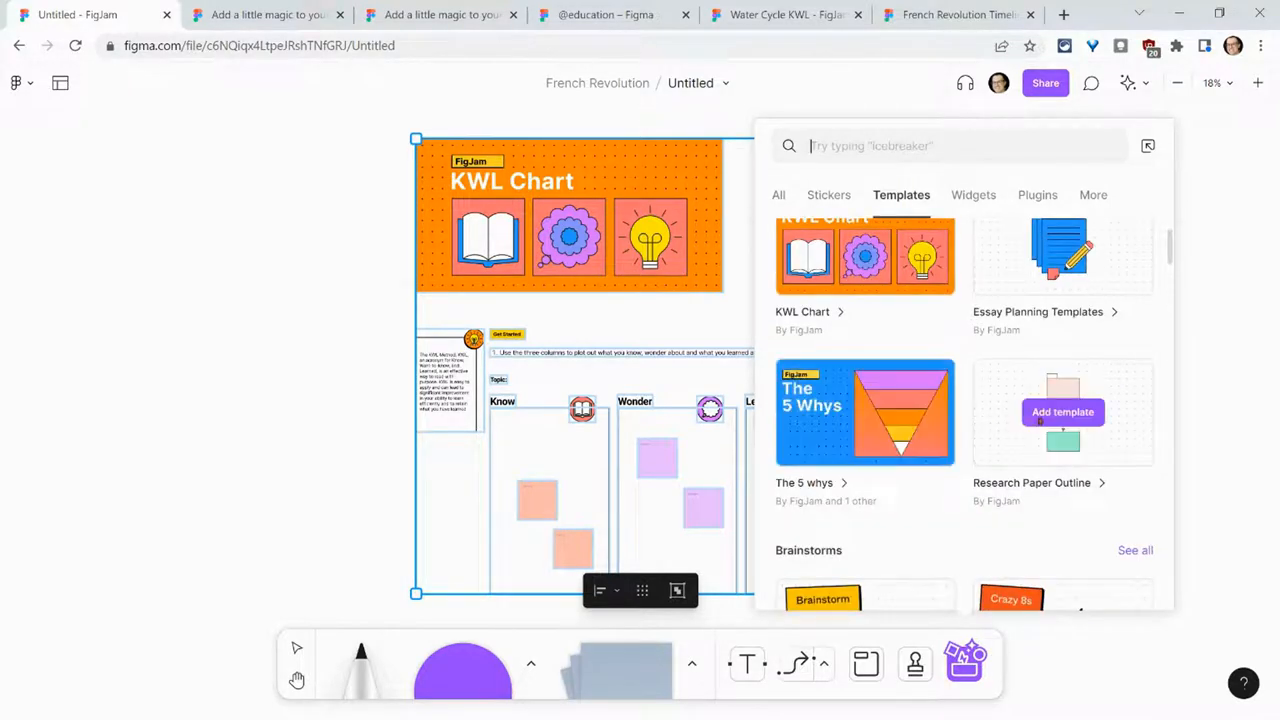
{"action": "mouse_move", "coordinate": [864, 412]}
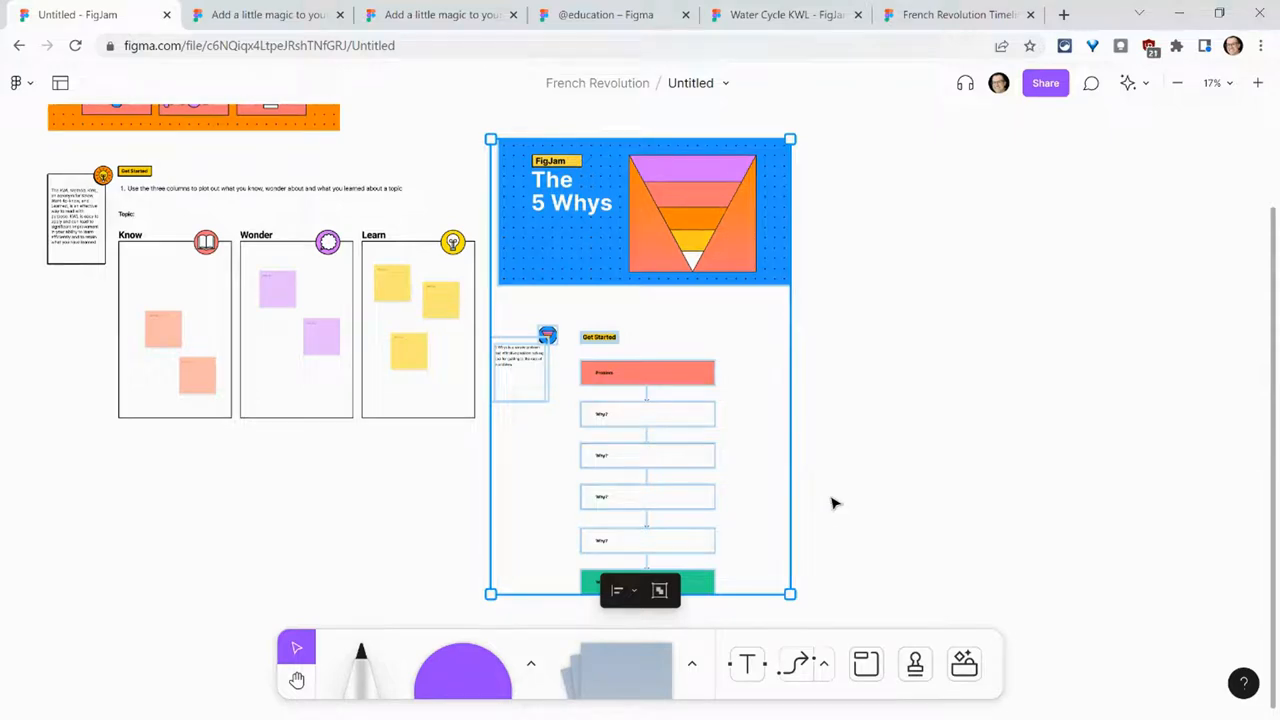
{"action": "mouse_move", "coordinate": [962, 664]}
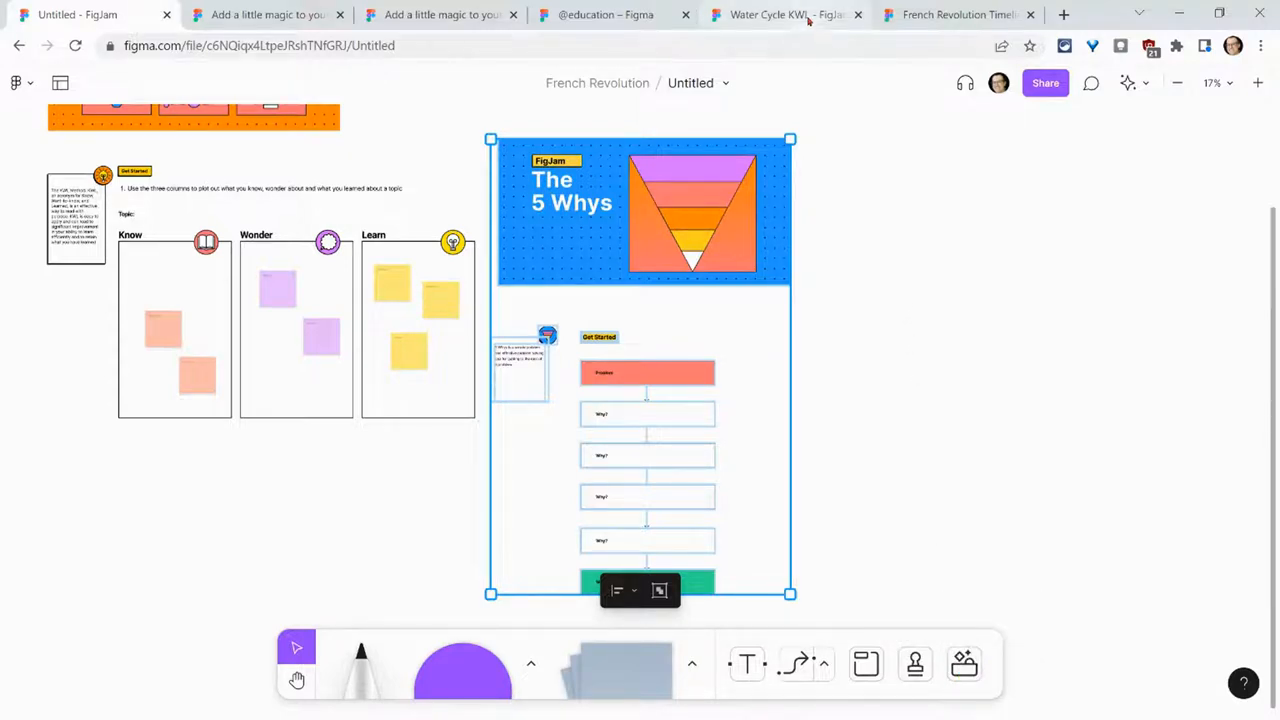
- Switch to the Water Cycle KWL example board and review its columns
{"action": "left_click", "coordinate": [780, 14]}
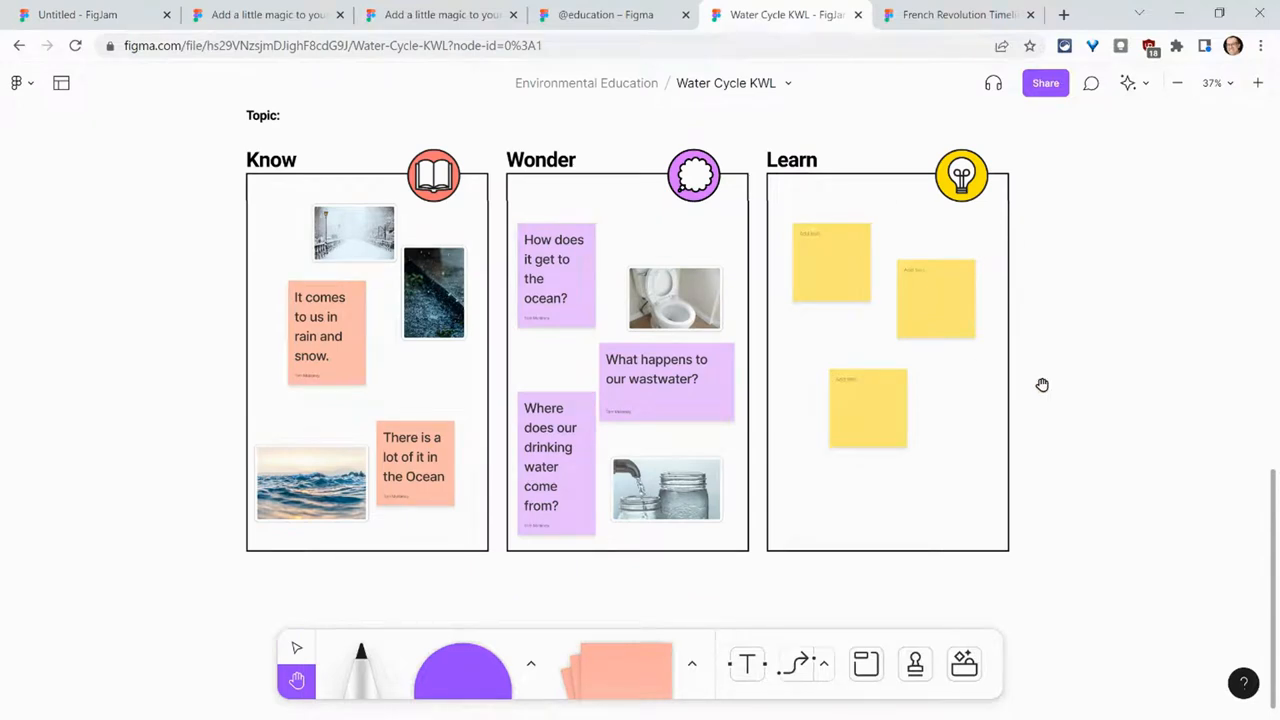
{"action": "mouse_move", "coordinate": [332, 448]}
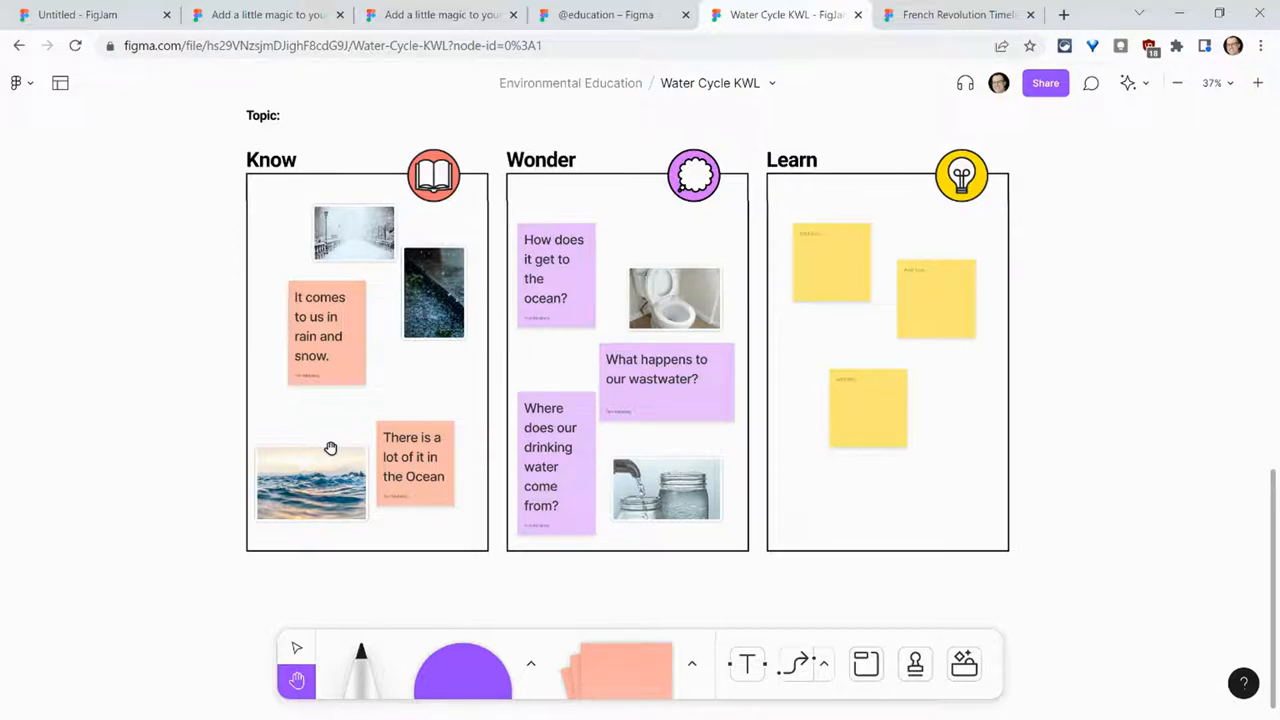
{"action": "mouse_move", "coordinate": [356, 480]}
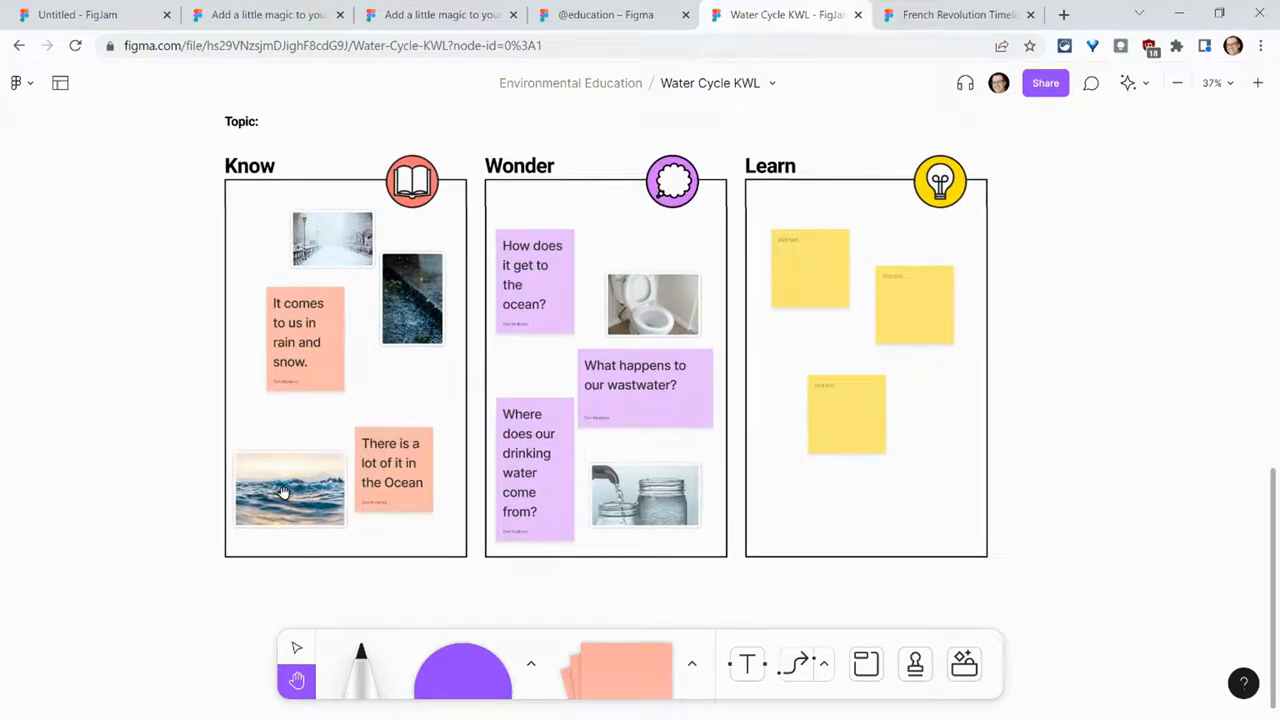
{"action": "mouse_move", "coordinate": [968, 404]}
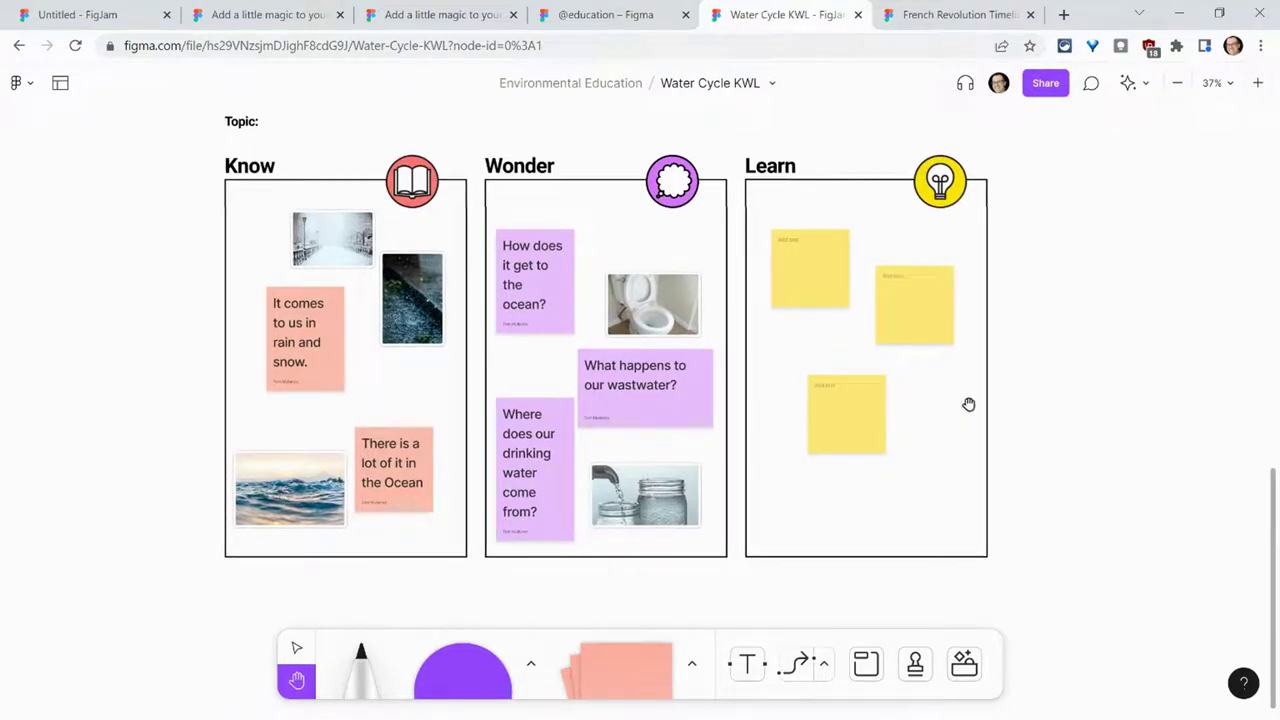
{"action": "mouse_move", "coordinate": [328, 644]}
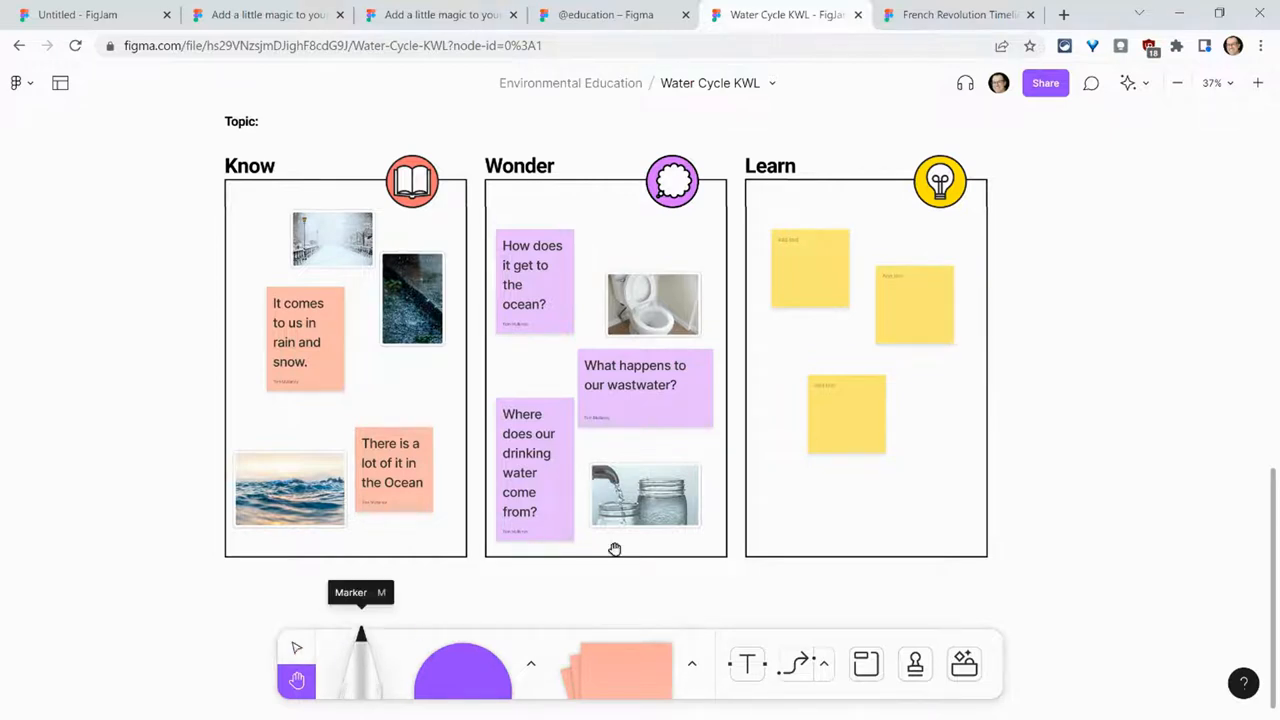
- Switch to the French Revolution Timeline board and advance its flyover to 'Get verified for an EDU account'
{"action": "left_click", "coordinate": [956, 14]}
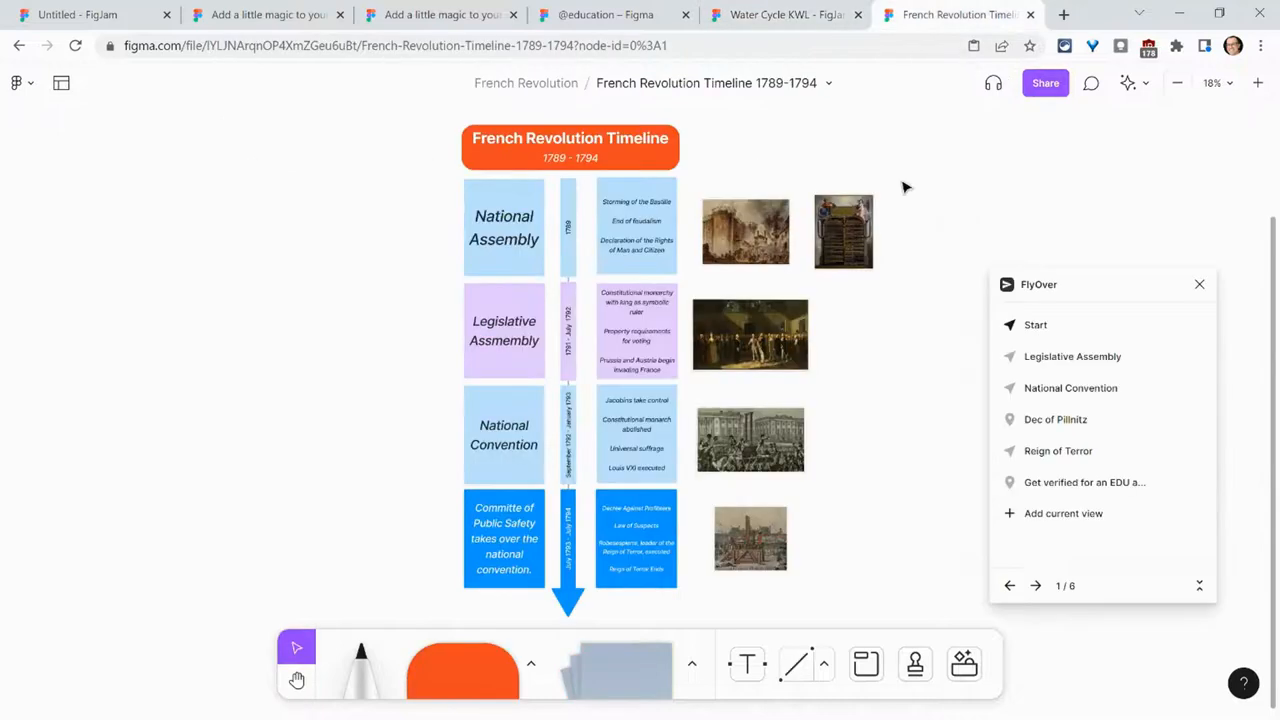
{"action": "mouse_move", "coordinate": [576, 452]}
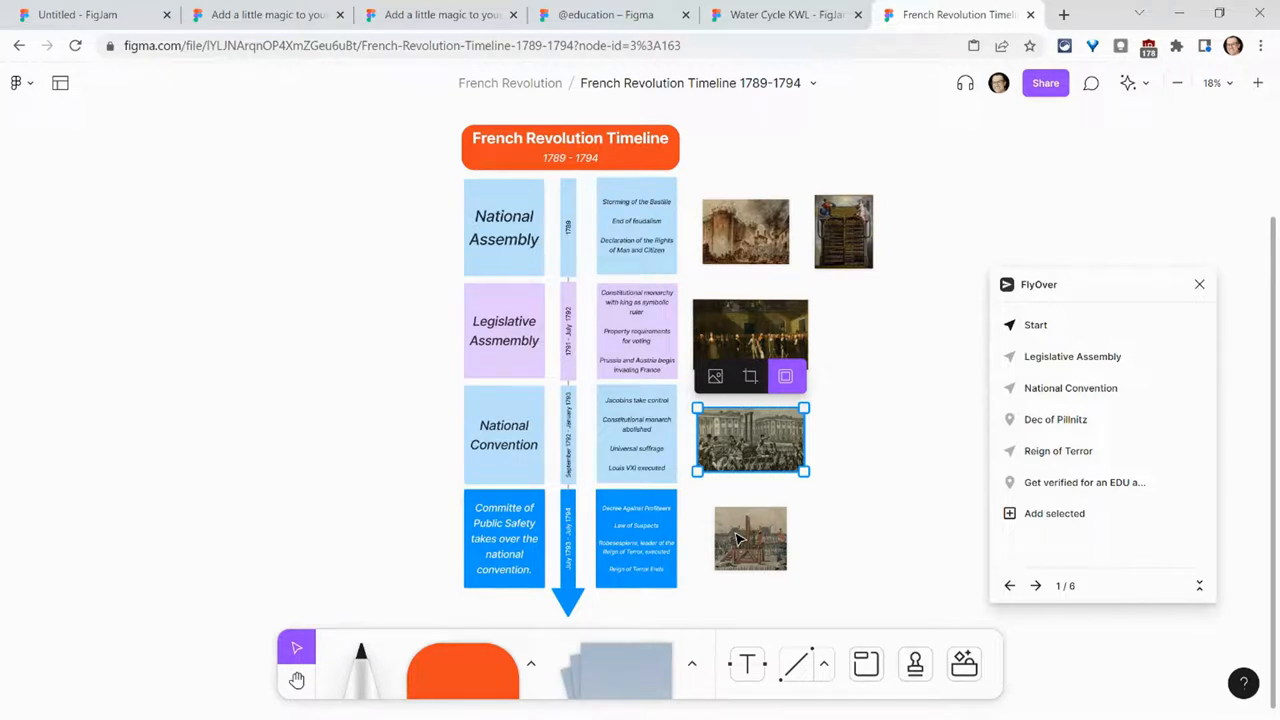
{"action": "mouse_move", "coordinate": [1042, 482]}
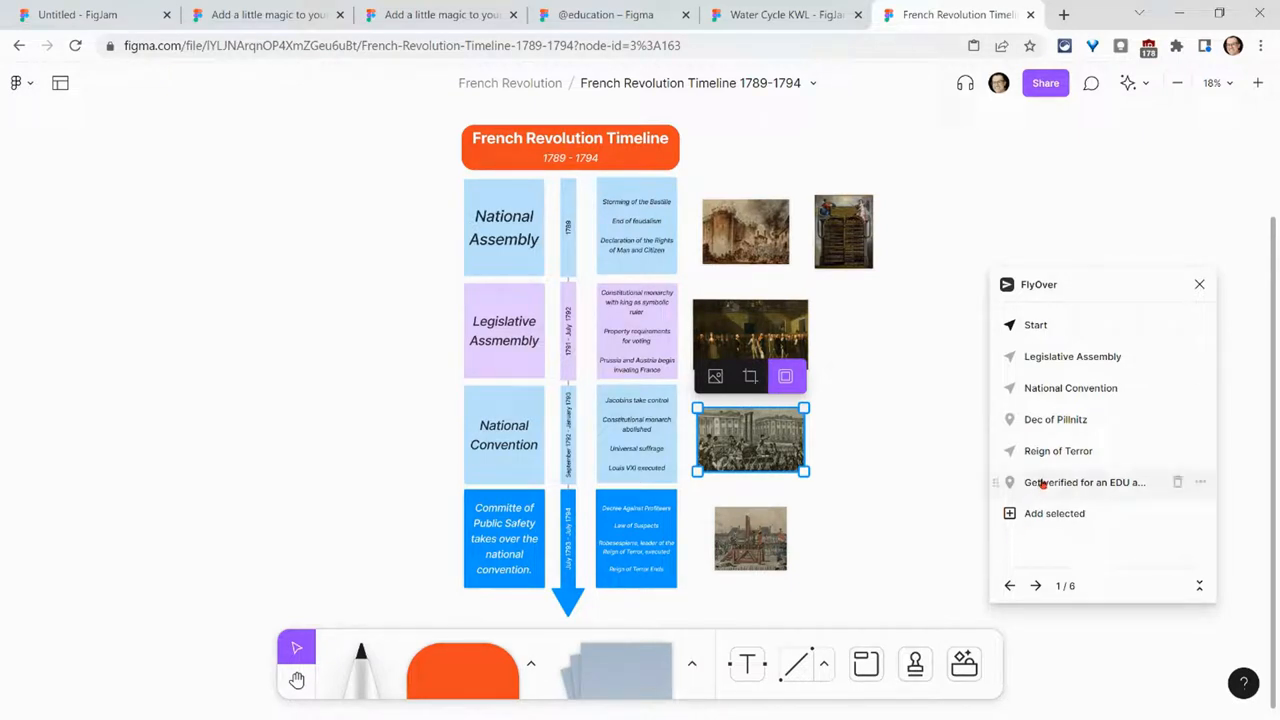
{"action": "left_click", "coordinate": [1086, 482]}
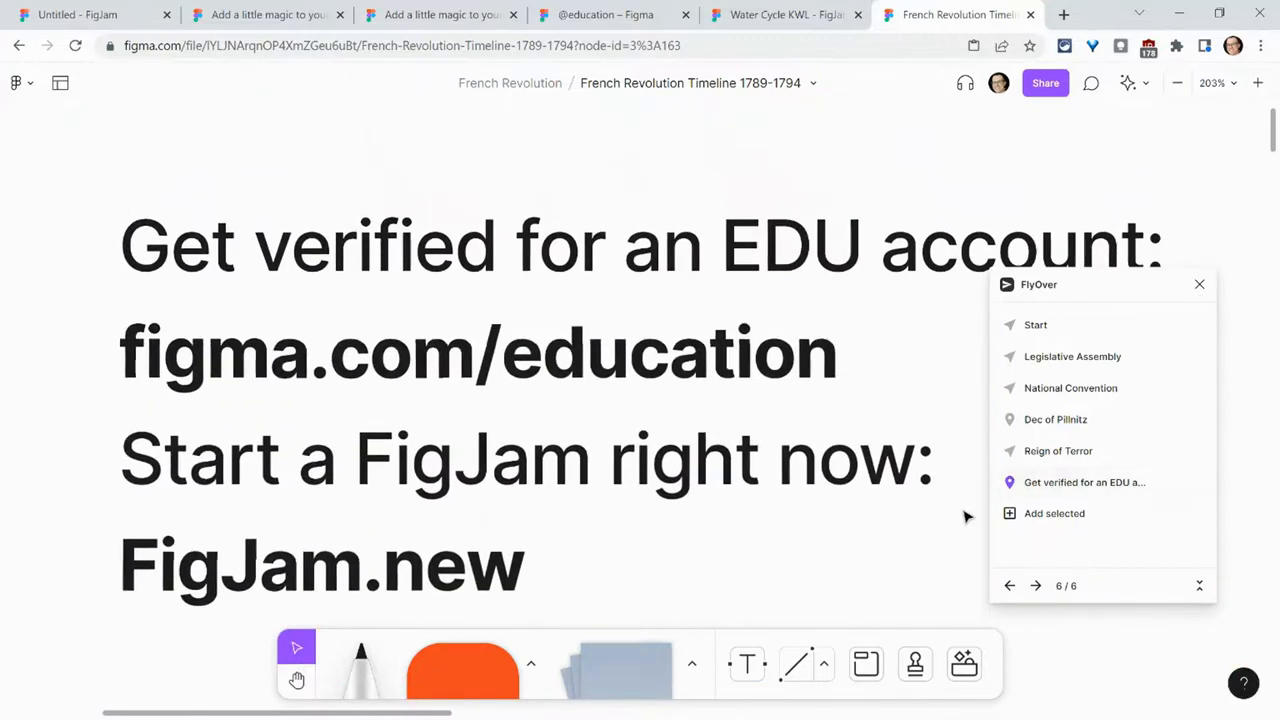